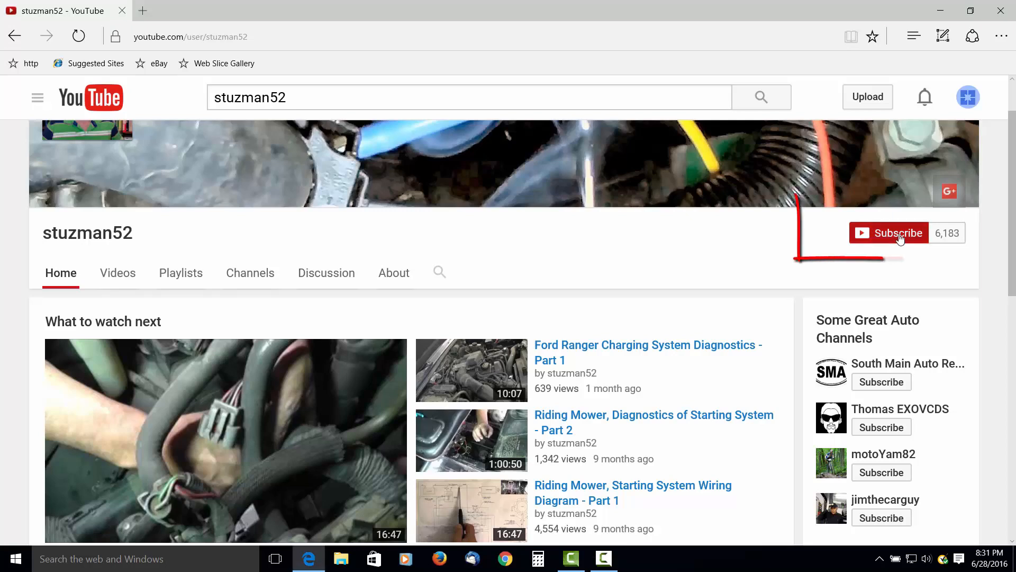
Subscribe to stuzman52 and save the 'Send me all notifications for this channel' preference.
click(898, 233)
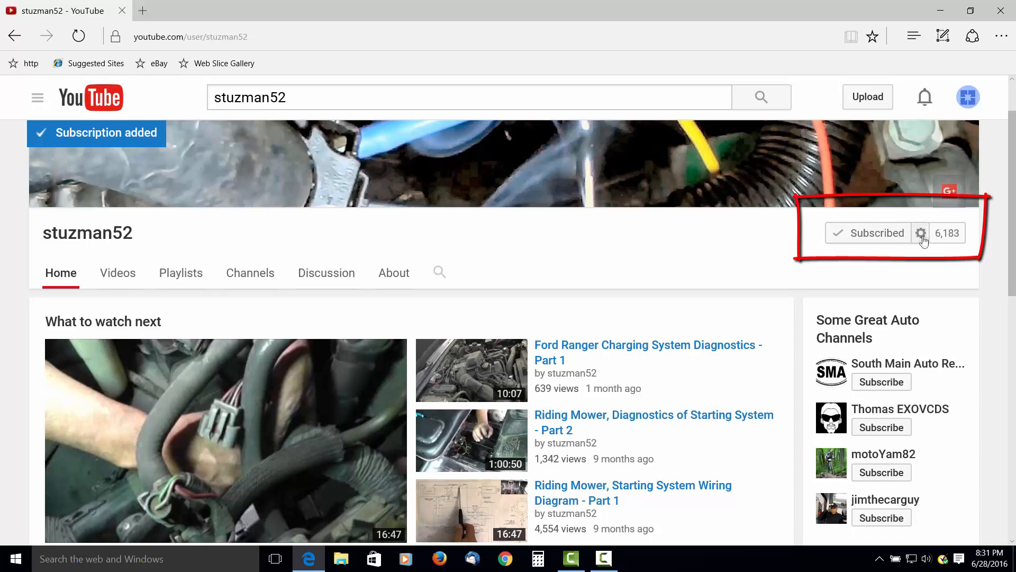
click(922, 232)
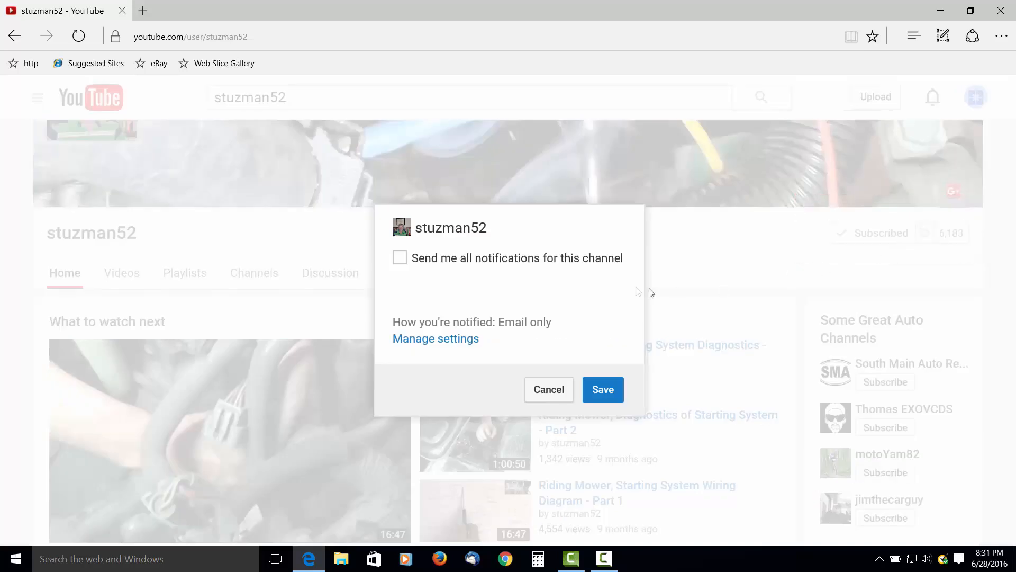
click(400, 258)
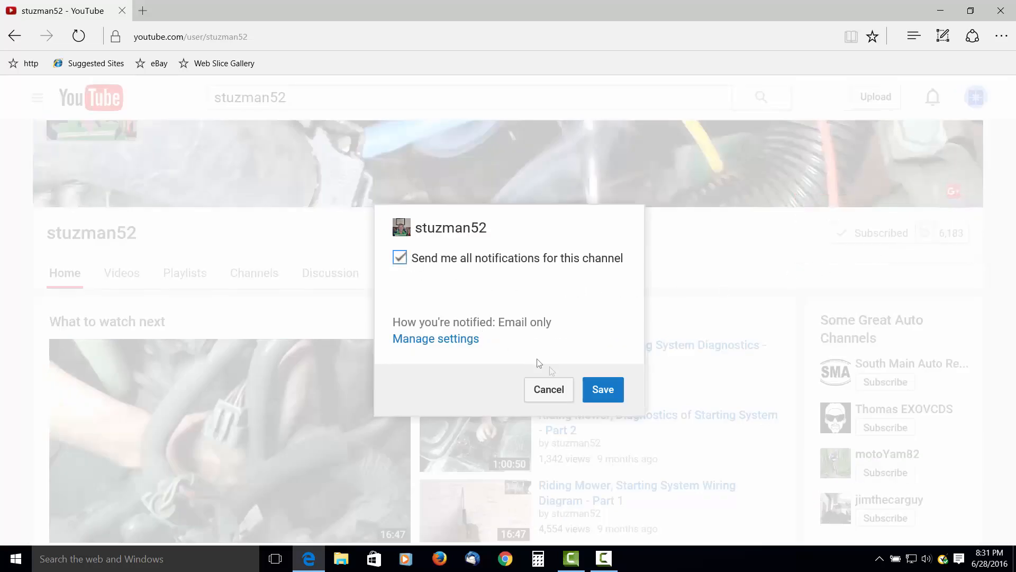
click(603, 389)
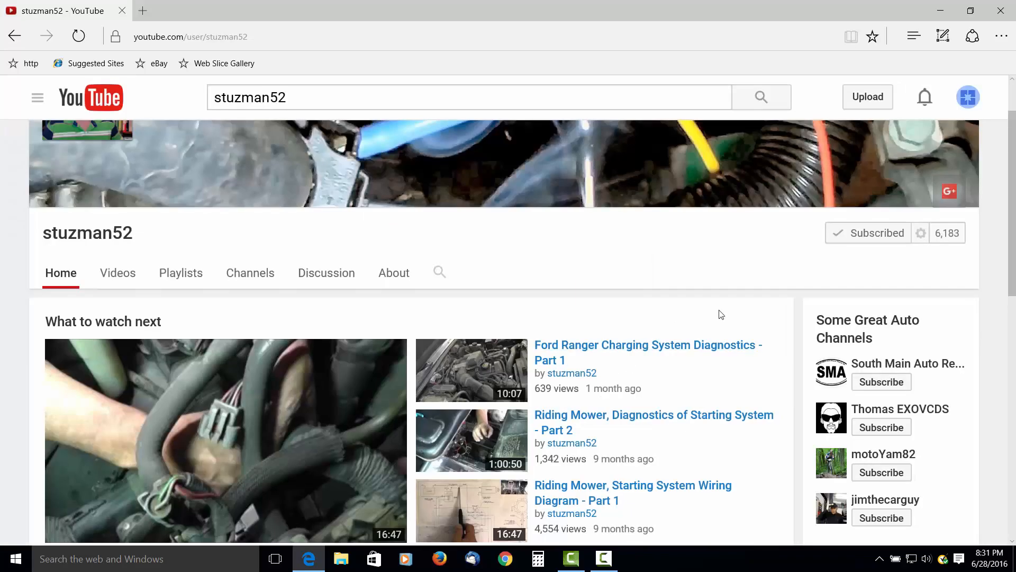